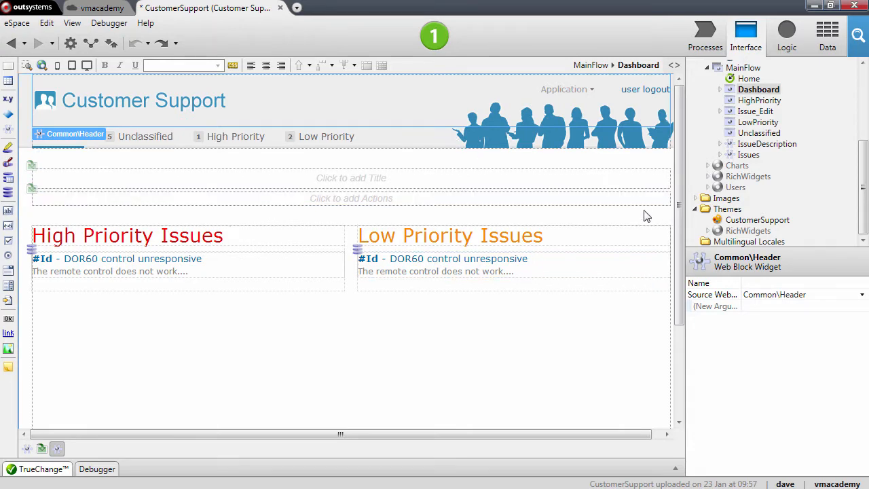
Select the CustomerSupport theme to view its Chicago base theme and Common header, menu, footer blocks.
{"action": "left_click", "coordinate": [757, 219]}
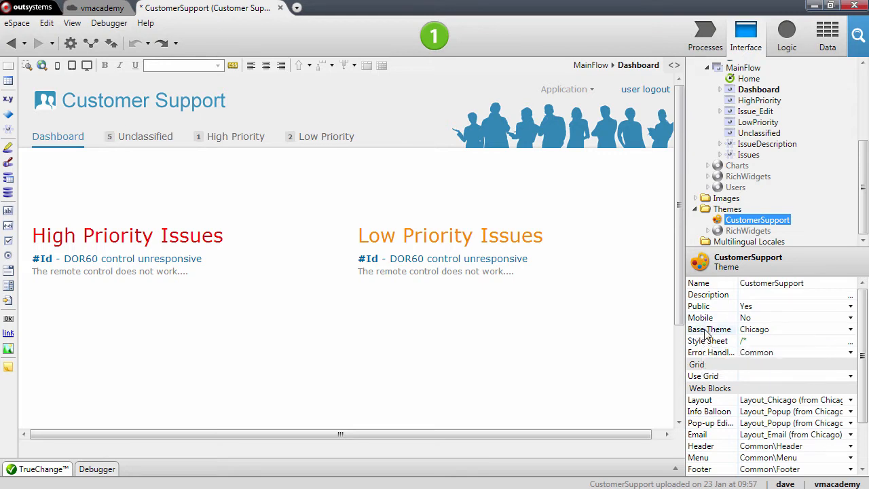
{"action": "mouse_move", "coordinate": [711, 330]}
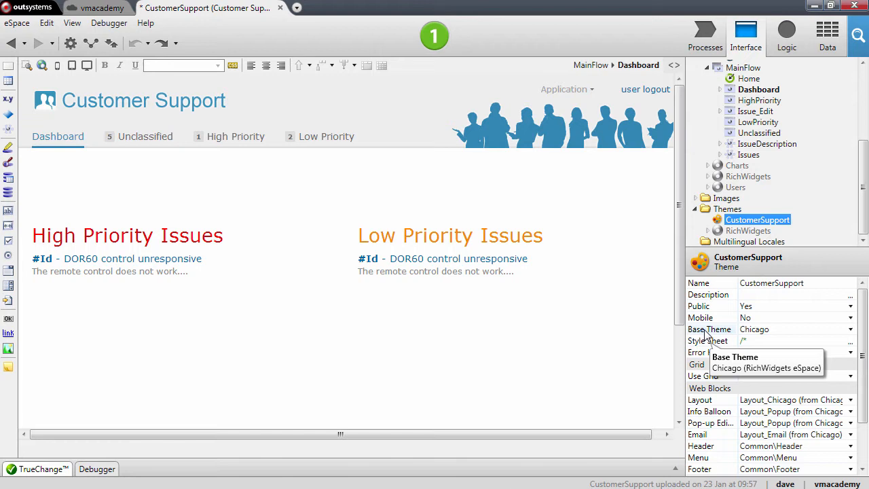
{"action": "mouse_move", "coordinate": [711, 332]}
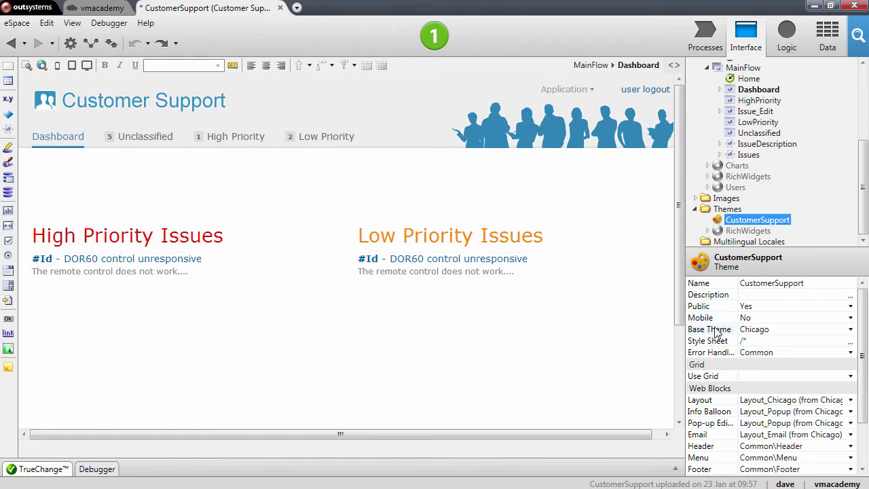
{"action": "mouse_move", "coordinate": [760, 333]}
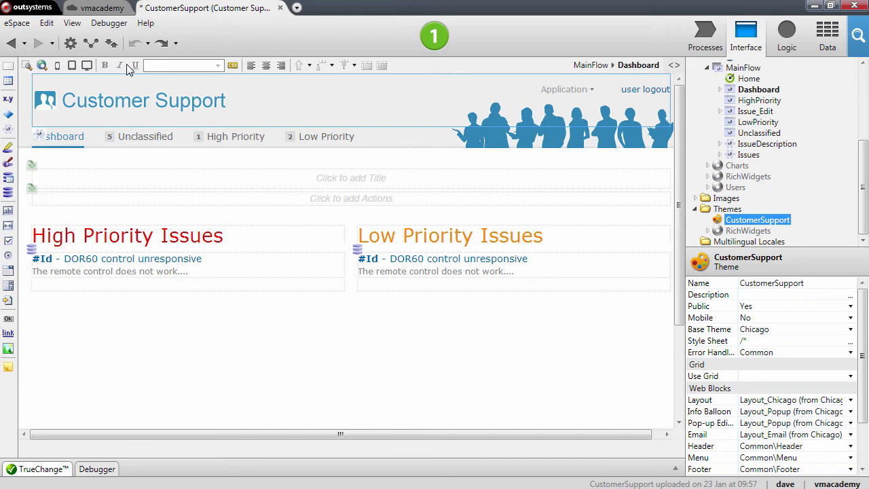
Open the style sheet editor and view the Dashboard, CustomerSupport and Chicago style sheets.
{"action": "left_click", "coordinate": [233, 65]}
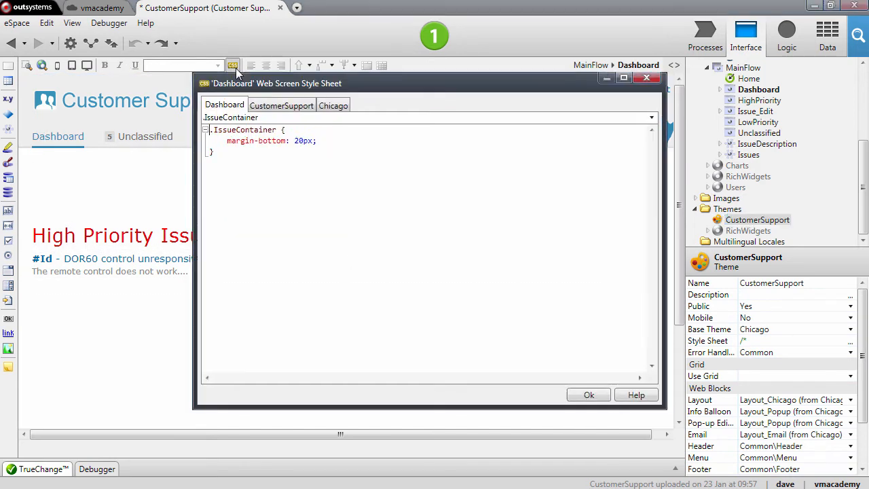
{"action": "left_click", "coordinate": [281, 105]}
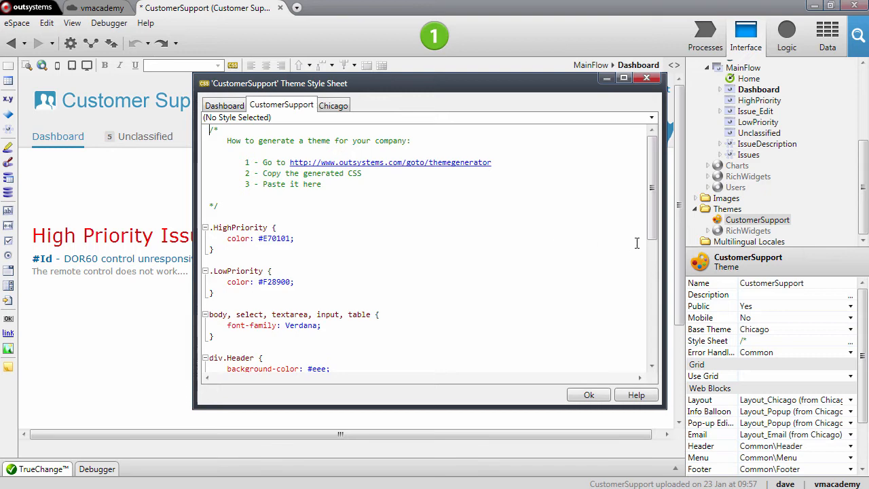
{"action": "mouse_move", "coordinate": [365, 168]}
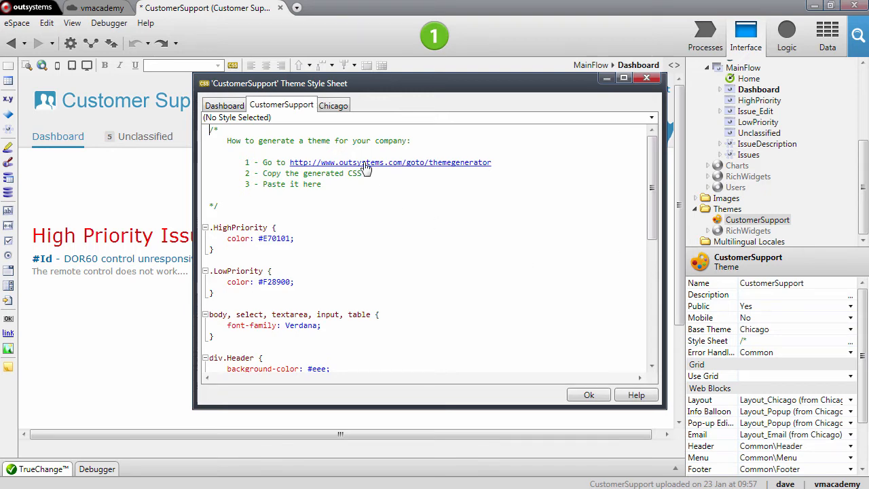
{"action": "left_click", "coordinate": [332, 105]}
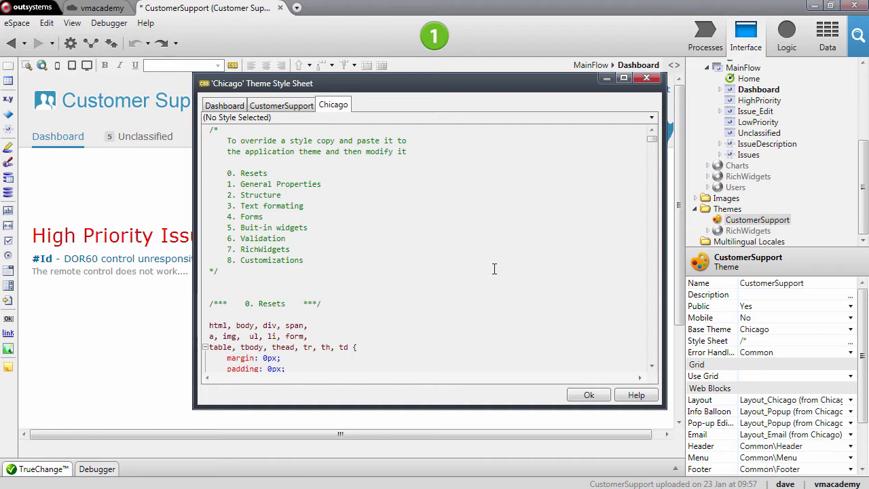
{"action": "mouse_move", "coordinate": [624, 386]}
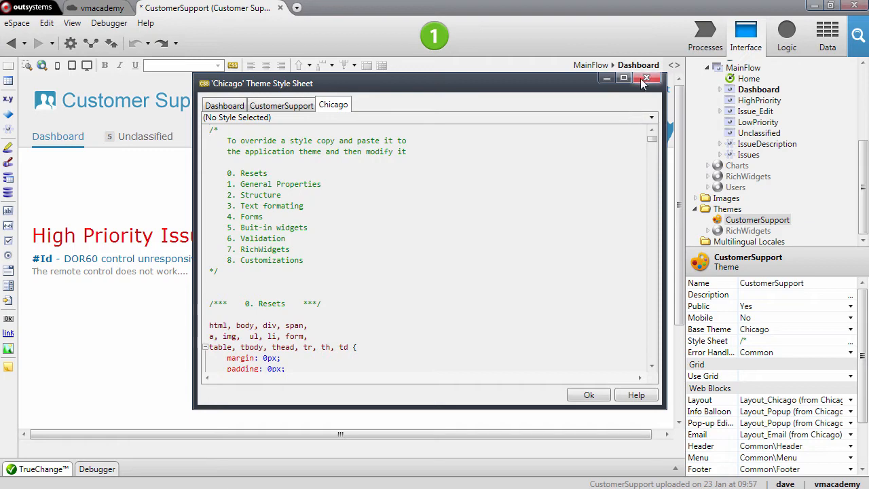
Close the style sheet editor and show the Dashboard widget tree with Layout_Chicago.
{"action": "left_click", "coordinate": [646, 77]}
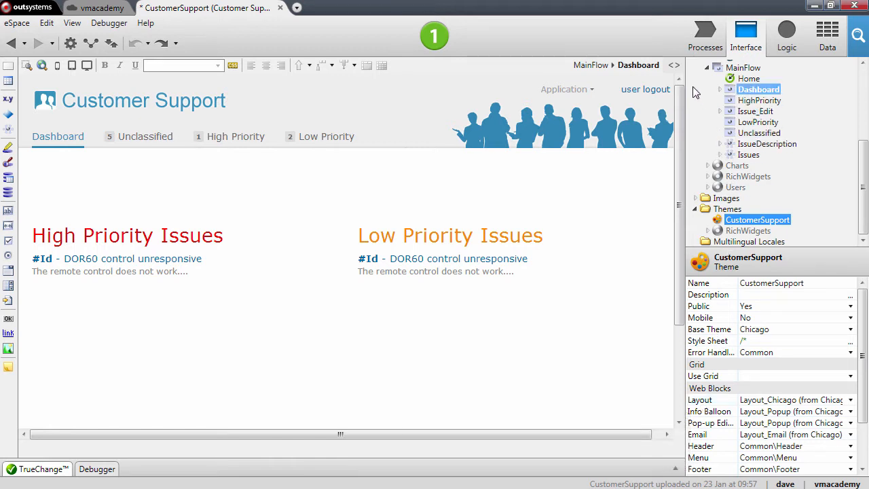
{"action": "left_click", "coordinate": [673, 65]}
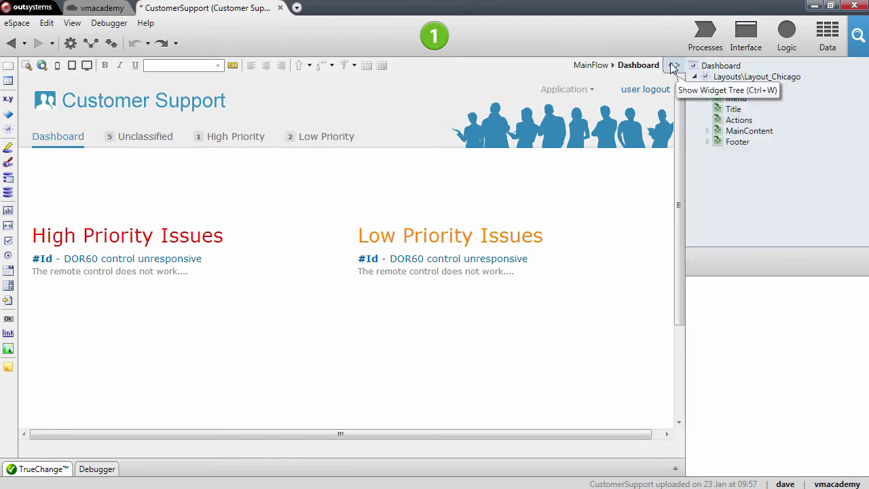
{"action": "left_click", "coordinate": [756, 76]}
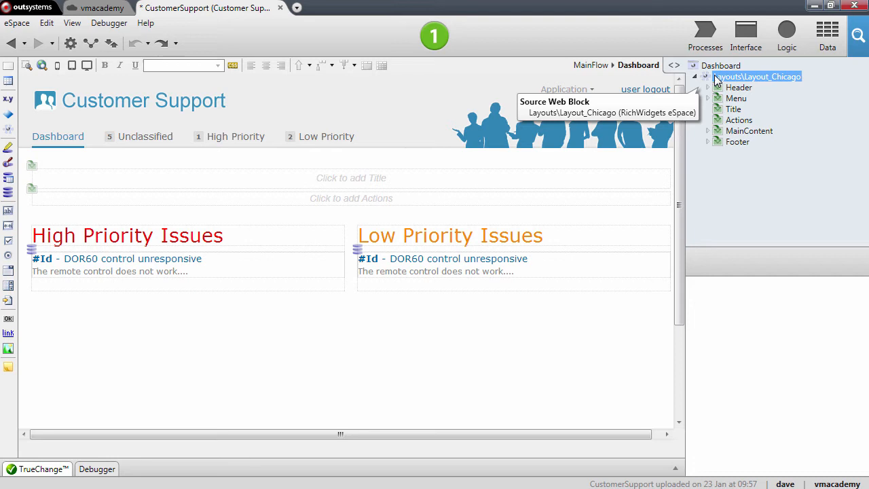
{"action": "left_click", "coordinate": [739, 87]}
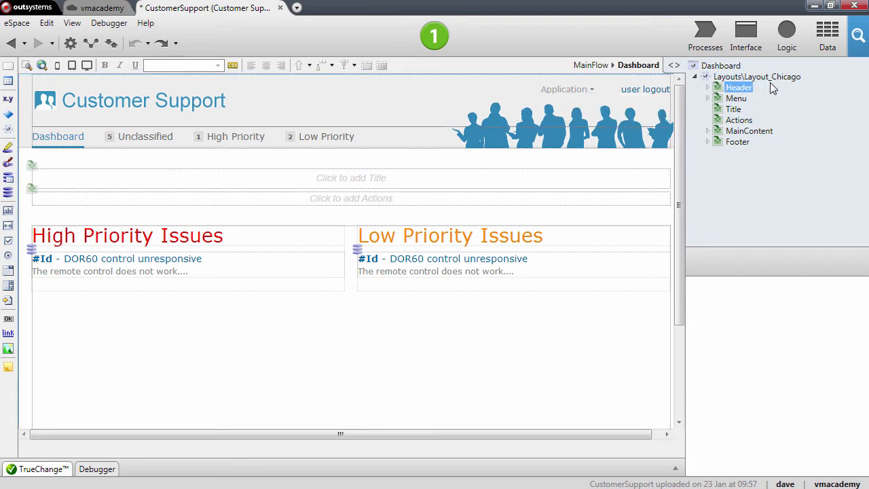
{"action": "left_click", "coordinate": [757, 76]}
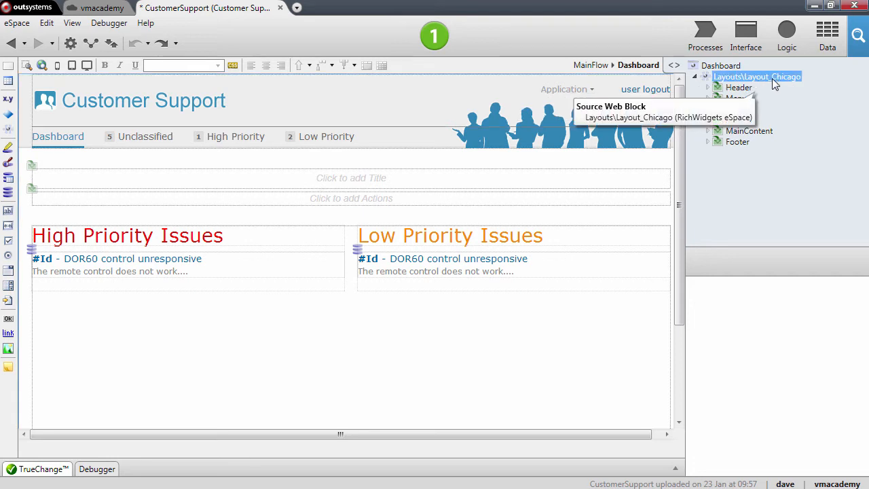
{"action": "mouse_move", "coordinate": [737, 78]}
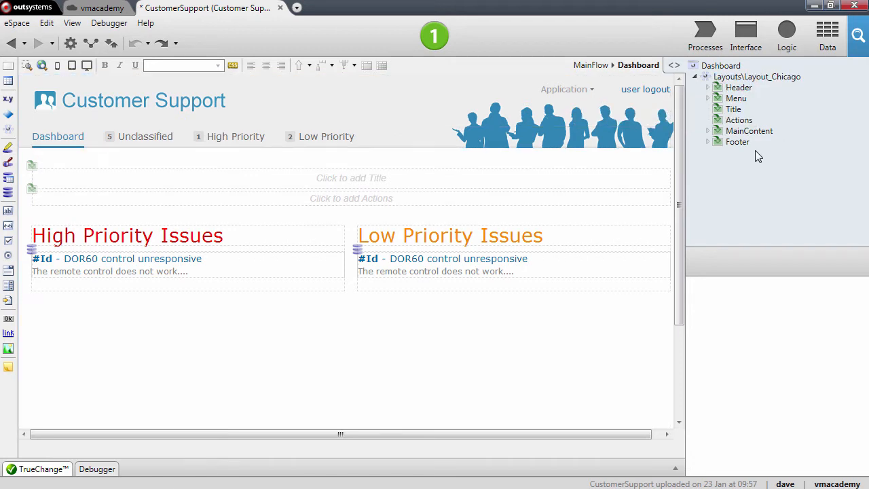
{"action": "left_click", "coordinate": [739, 141]}
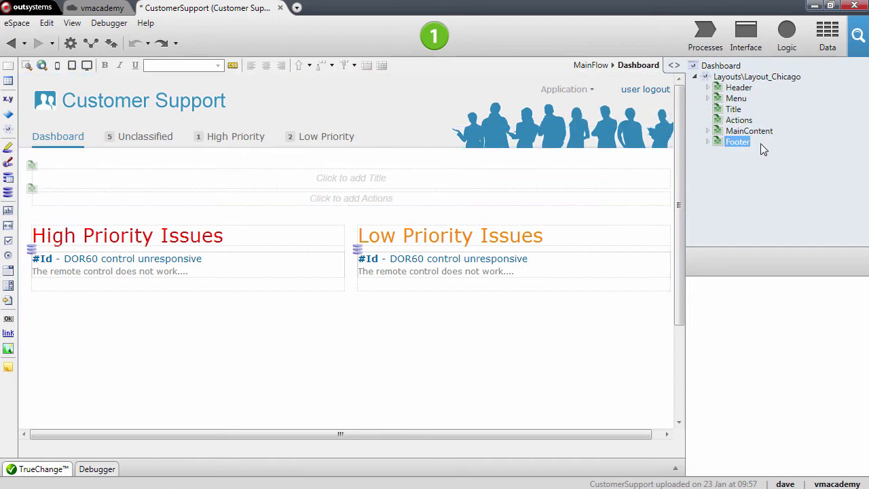
{"action": "left_click", "coordinate": [739, 87]}
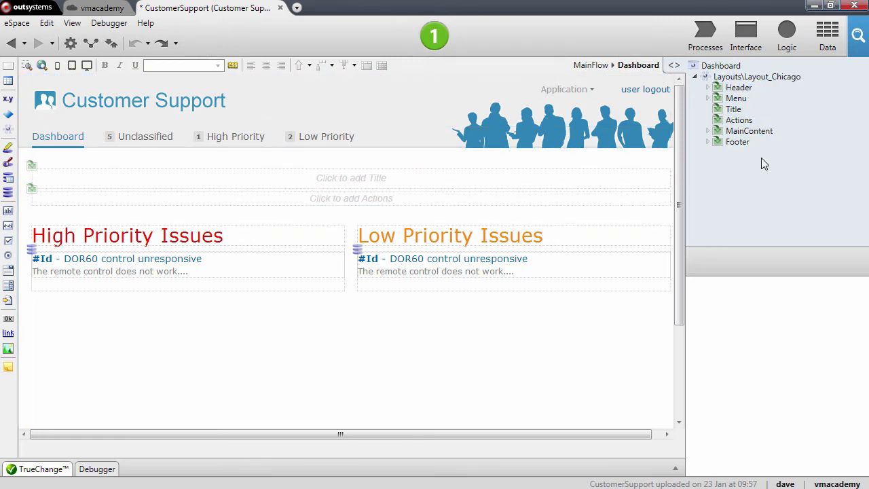
{"action": "left_click", "coordinate": [757, 76]}
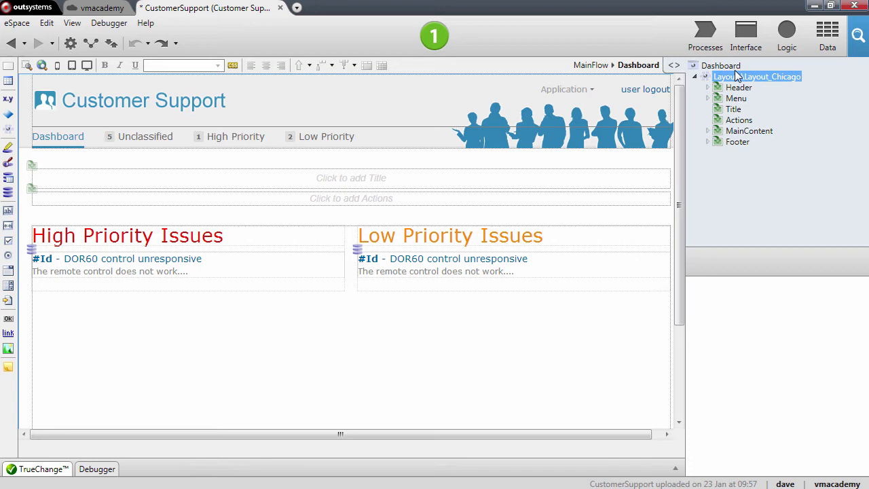
{"action": "left_click", "coordinate": [736, 98]}
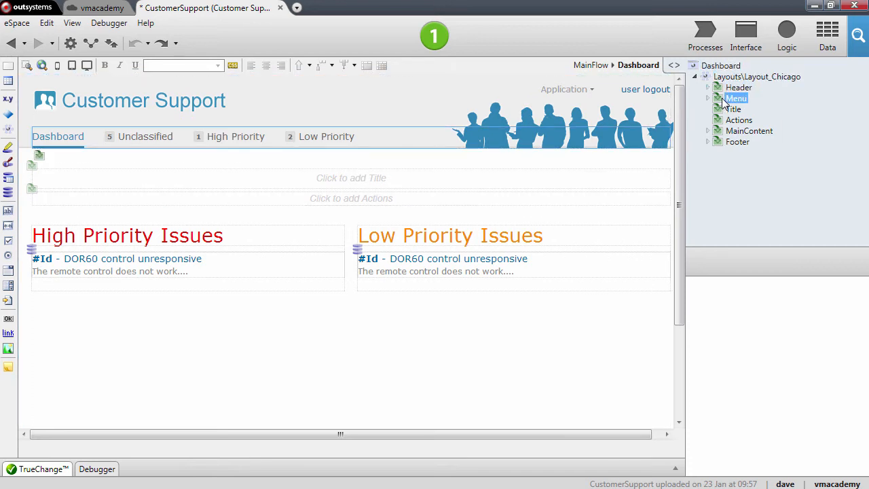
Expand the Header, Menu and Footer placeholders in the Dashboard widget tree.
{"action": "left_click", "coordinate": [737, 141]}
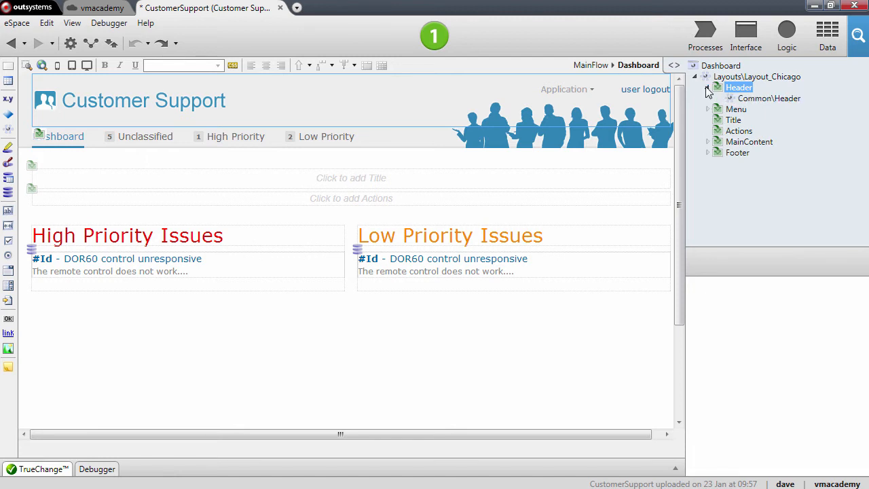
{"action": "left_click", "coordinate": [708, 110]}
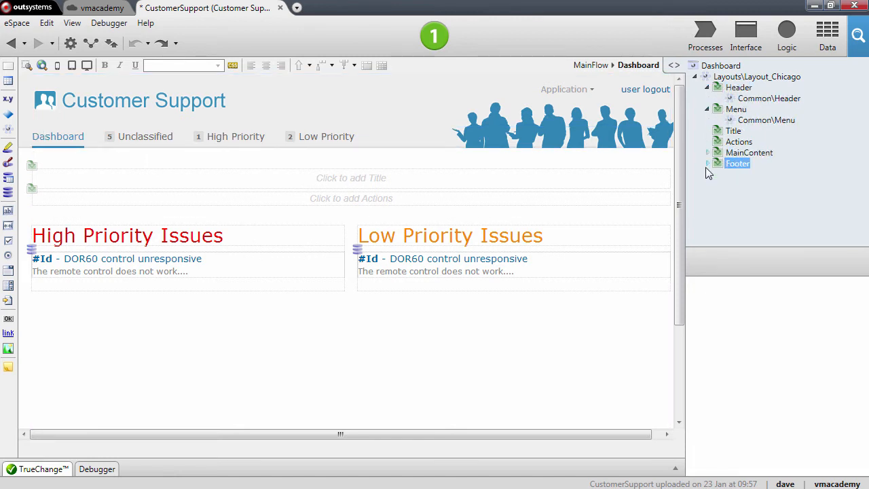
{"action": "left_click", "coordinate": [708, 163]}
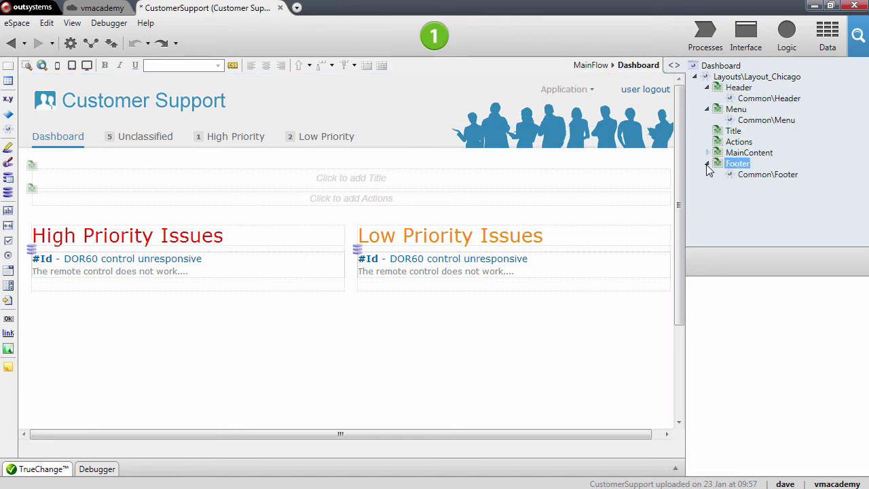
Inspect the Common\Header, Common\Menu and Common\Footer blocks inside the placeholders.
{"action": "left_click", "coordinate": [738, 87]}
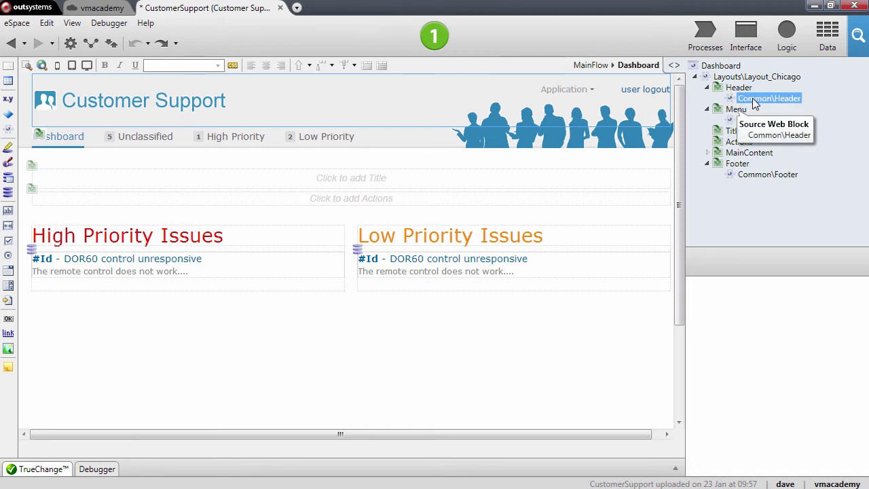
{"action": "left_click", "coordinate": [765, 119]}
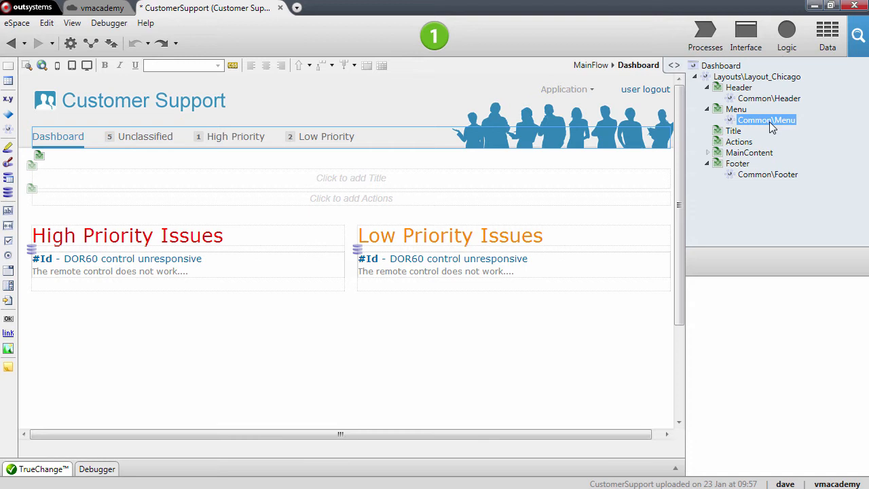
{"action": "left_click", "coordinate": [767, 174]}
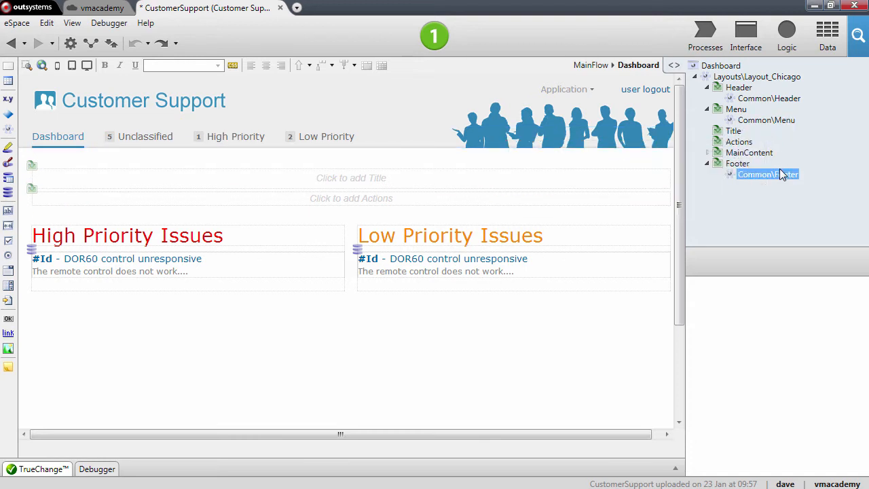
{"action": "left_click", "coordinate": [768, 98]}
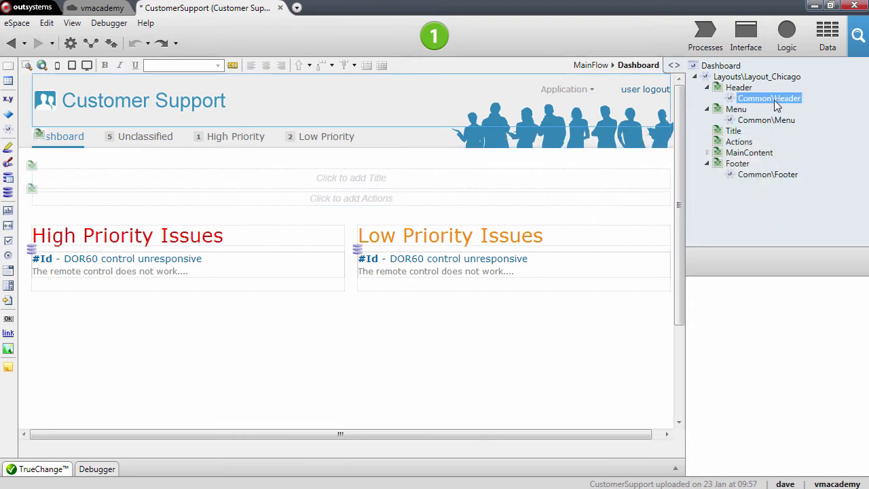
{"action": "mouse_move", "coordinate": [770, 100]}
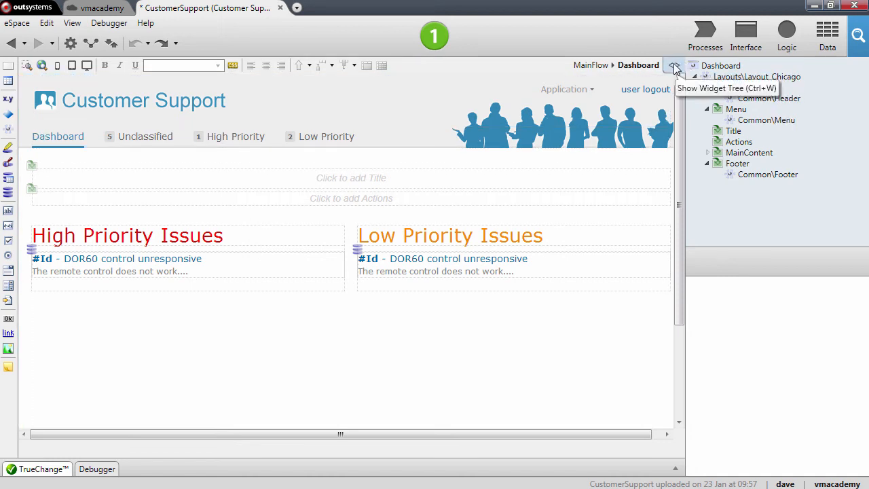
Return to the eSpace tree showing the CustomerSupport theme's Layout_Chicago and Common block properties.
{"action": "left_click", "coordinate": [745, 35]}
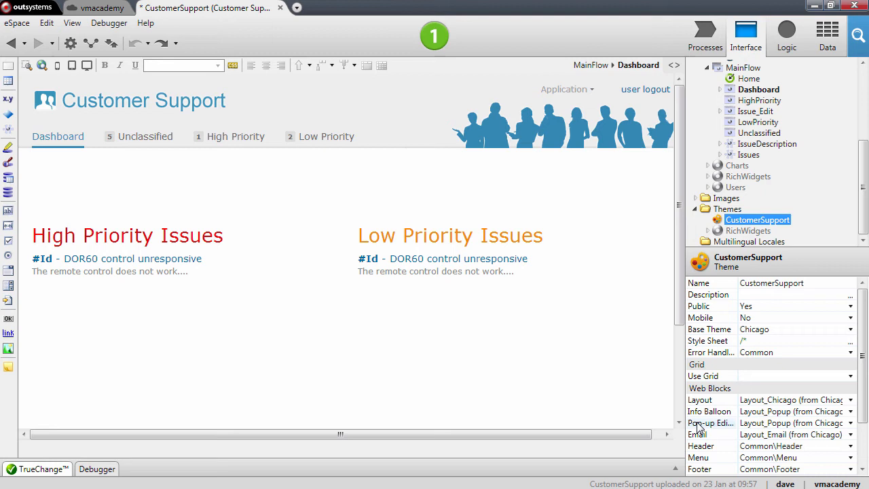
{"action": "mouse_move", "coordinate": [727, 448]}
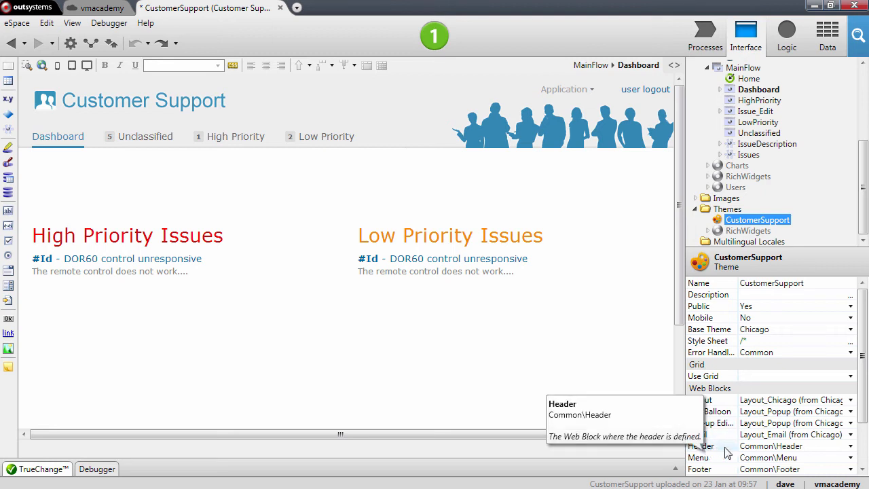
{"action": "mouse_move", "coordinate": [727, 472]}
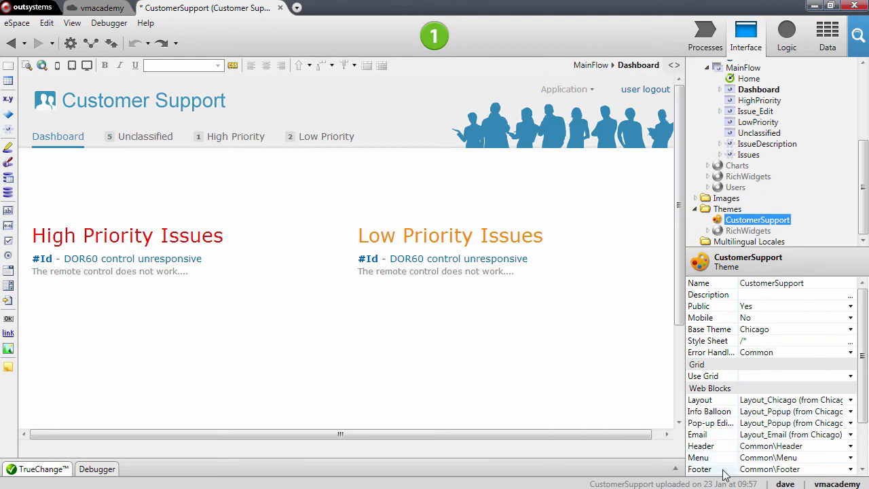
{"action": "mouse_move", "coordinate": [731, 446]}
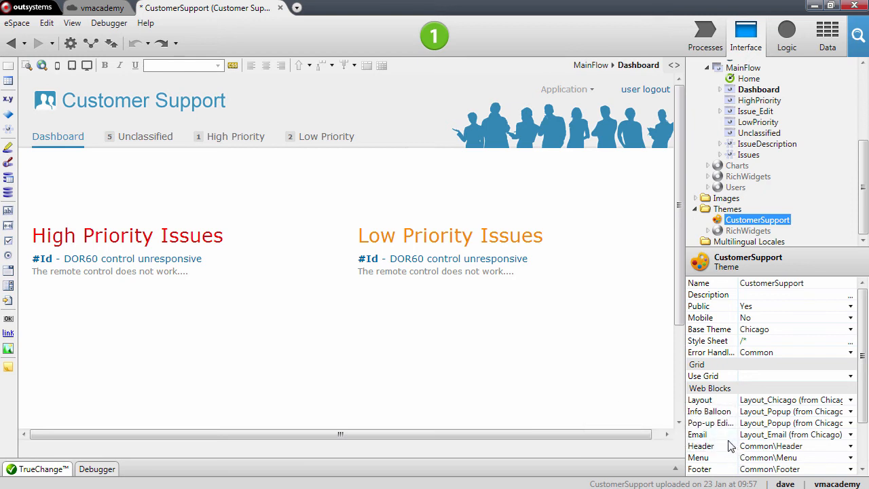
{"action": "mouse_move", "coordinate": [781, 457]}
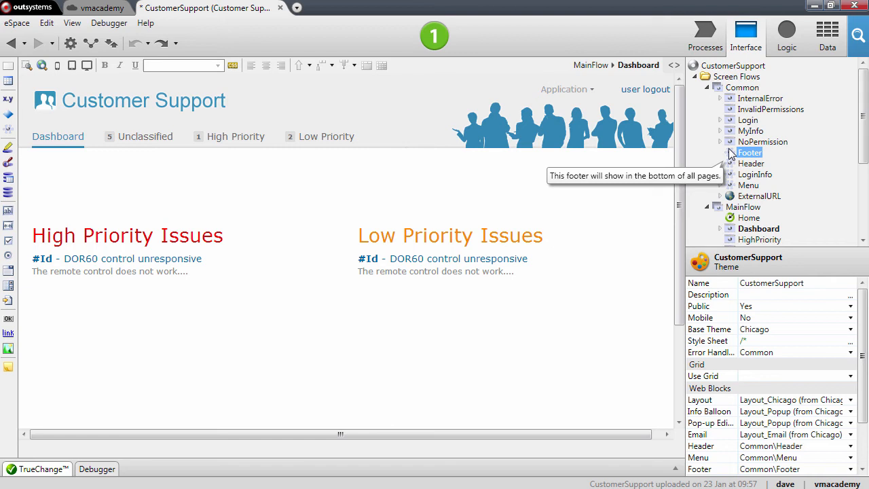
{"action": "mouse_move", "coordinate": [748, 184]}
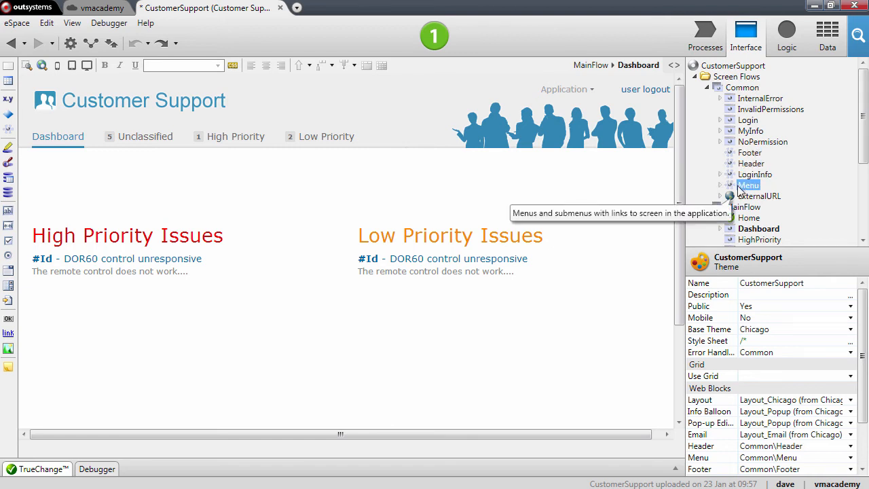
Locate the Common flow's Footer, Header and Menu web blocks in the eSpace tree.
{"action": "left_click", "coordinate": [750, 152]}
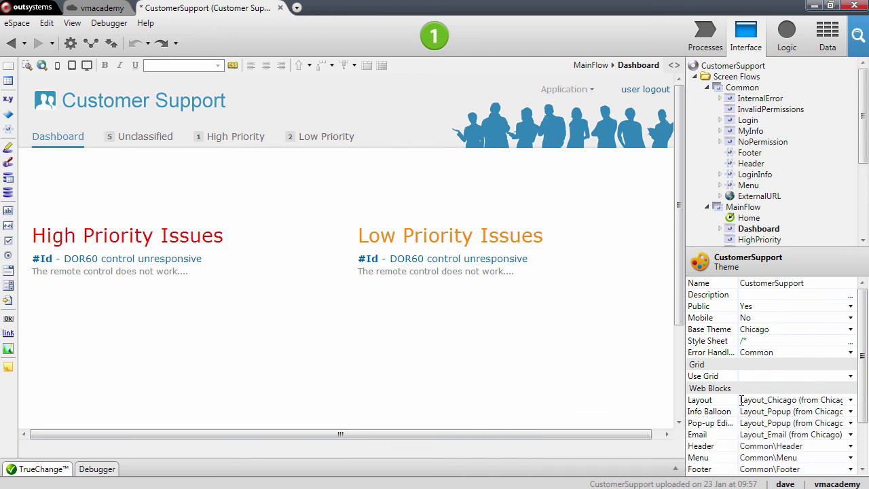
{"action": "mouse_move", "coordinate": [788, 399]}
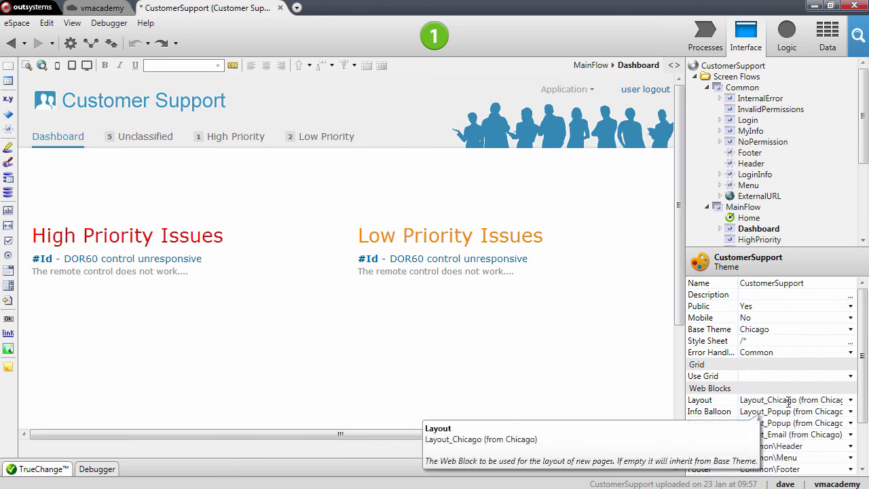
{"action": "mouse_move", "coordinate": [768, 446]}
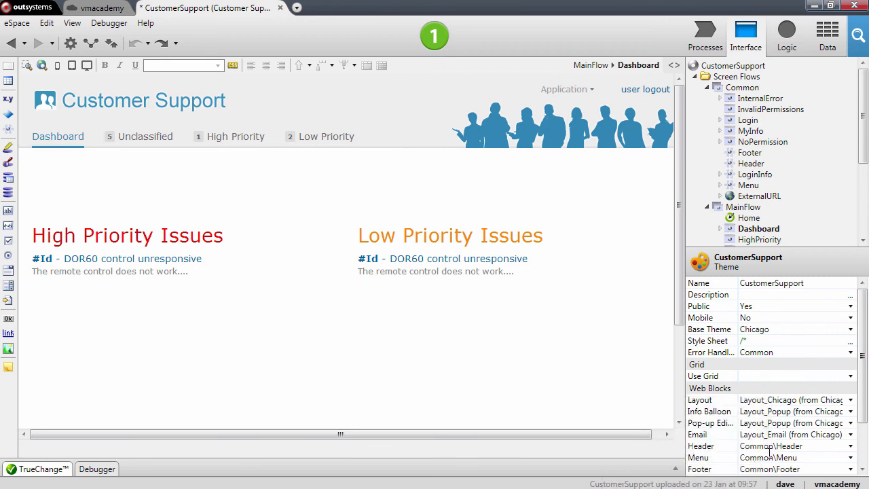
{"action": "mouse_move", "coordinate": [701, 446]}
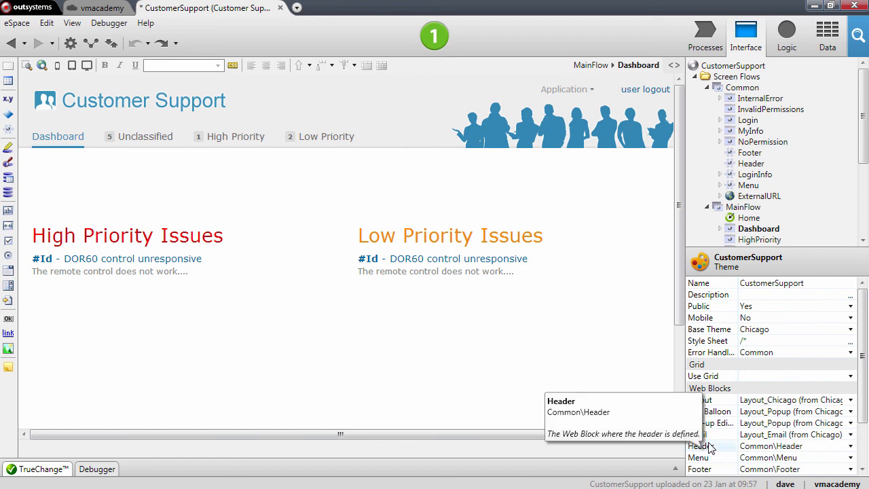
{"action": "mouse_move", "coordinate": [713, 462]}
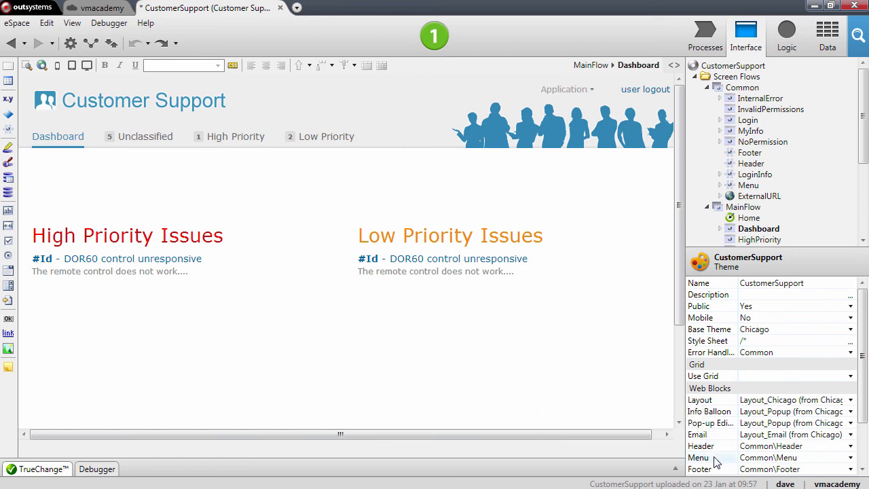